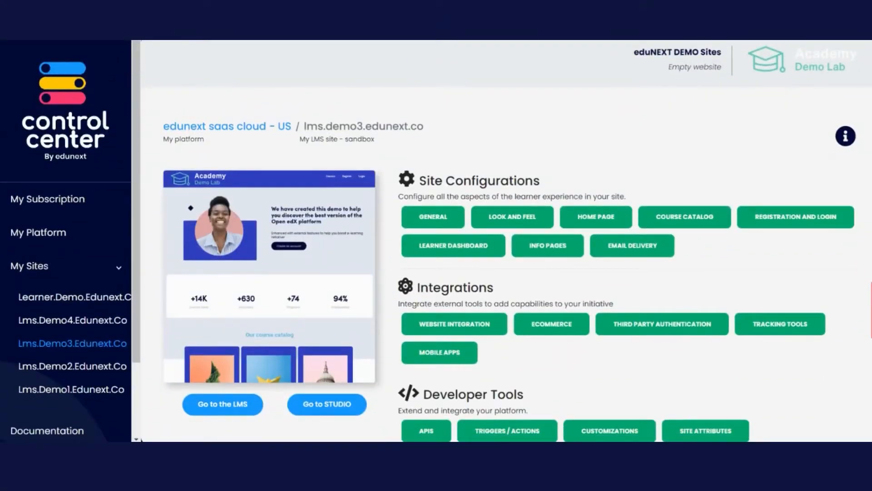
Step: Scroll the lms.demo2 site dashboard down to the Course Catalog course description settings
{"action": "scroll", "scroll_direction": "down", "scroll_amount": 3}
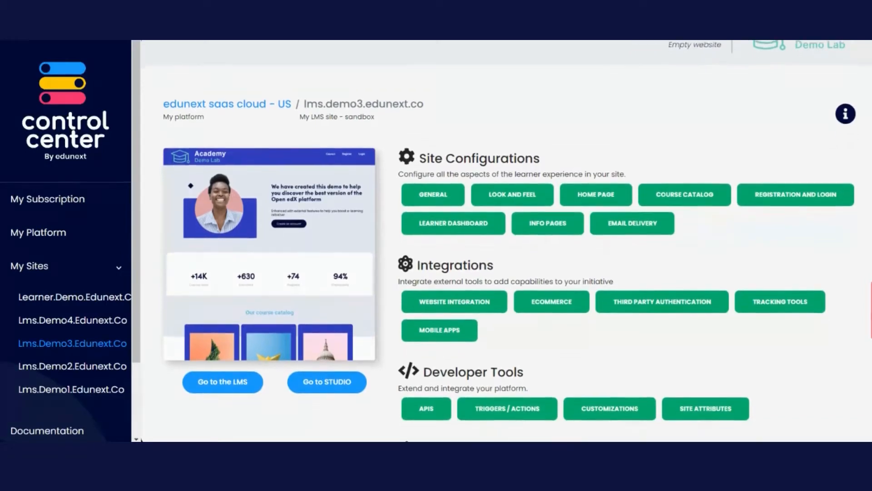
{"action": "scroll", "scroll_direction": "down", "scroll_amount": 3}
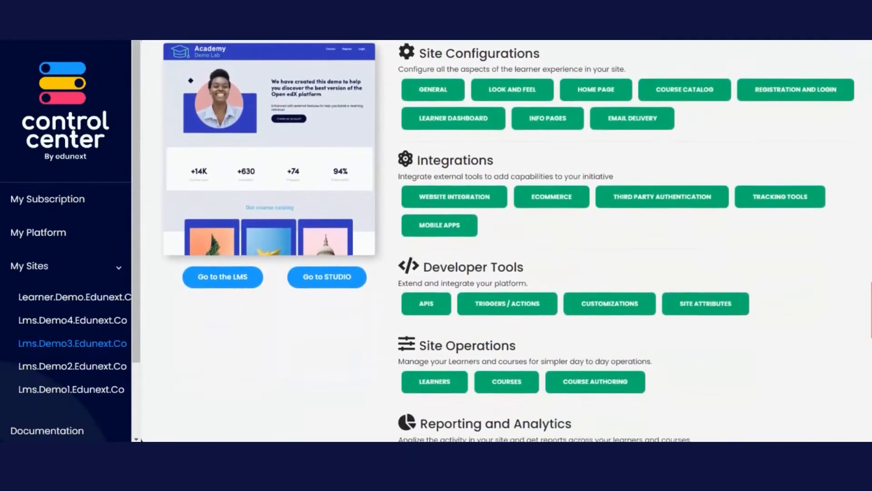
{"action": "scroll", "scroll_direction": "down", "scroll_amount": 3}
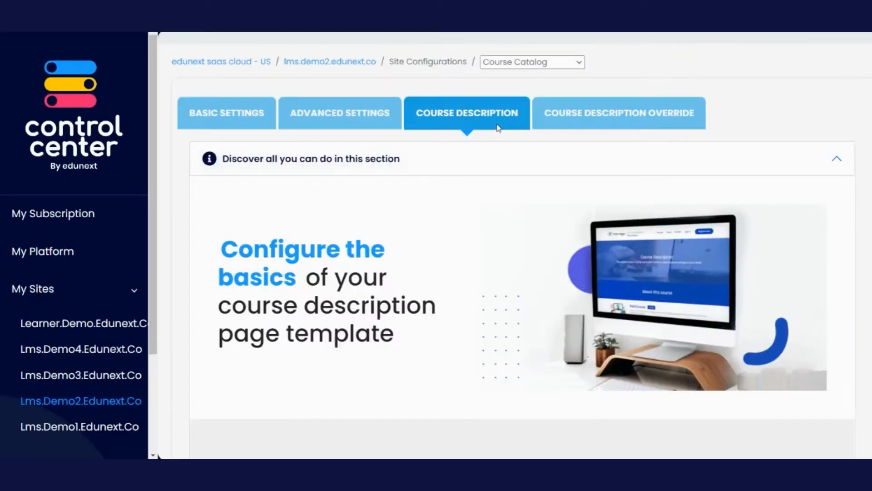
Step: Return to the ecc-testing-advanced.edunext.io site dashboard listing its configuration sections
{"action": "left_click", "coordinate": [619, 113]}
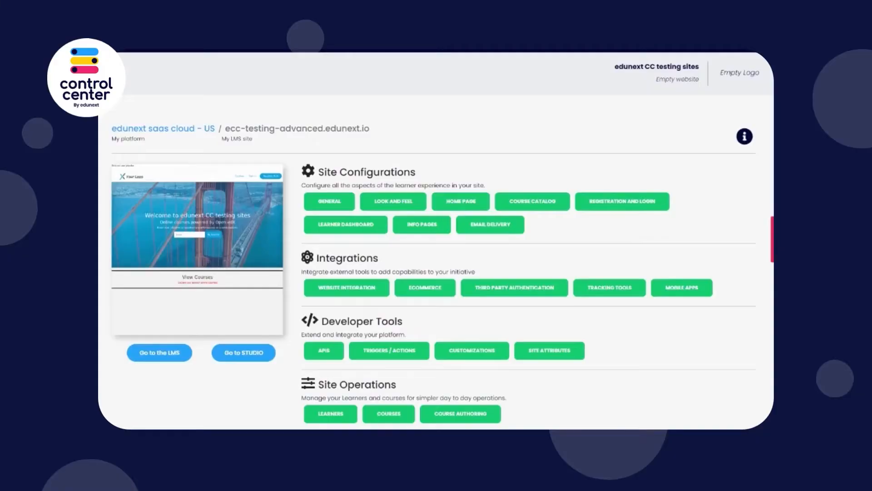
Step: Upload and crop a homepage banner image, then reach Look And Feel's Footer Basic Settings
{"action": "left_click", "coordinate": [393, 200]}
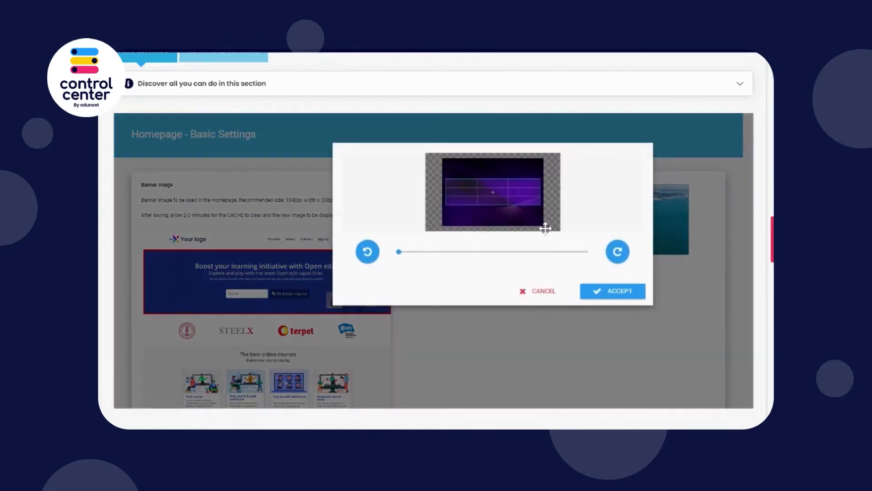
{"action": "left_click", "coordinate": [612, 290]}
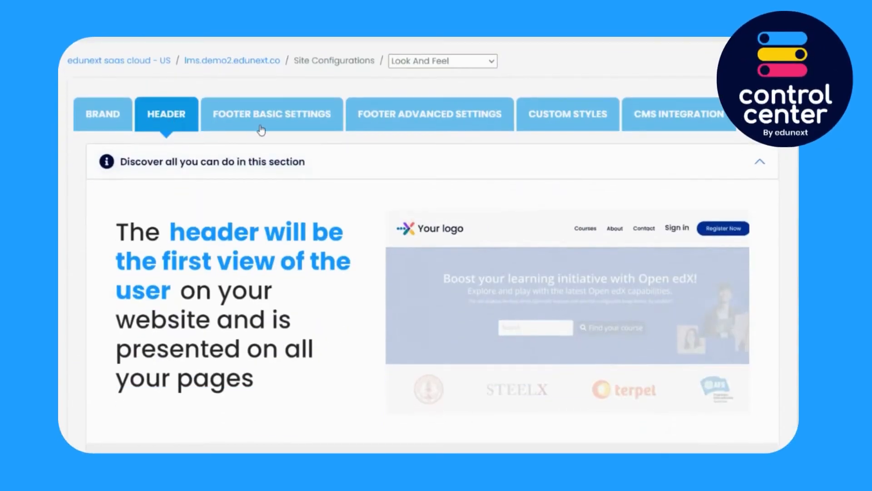
{"action": "left_click", "coordinate": [272, 114]}
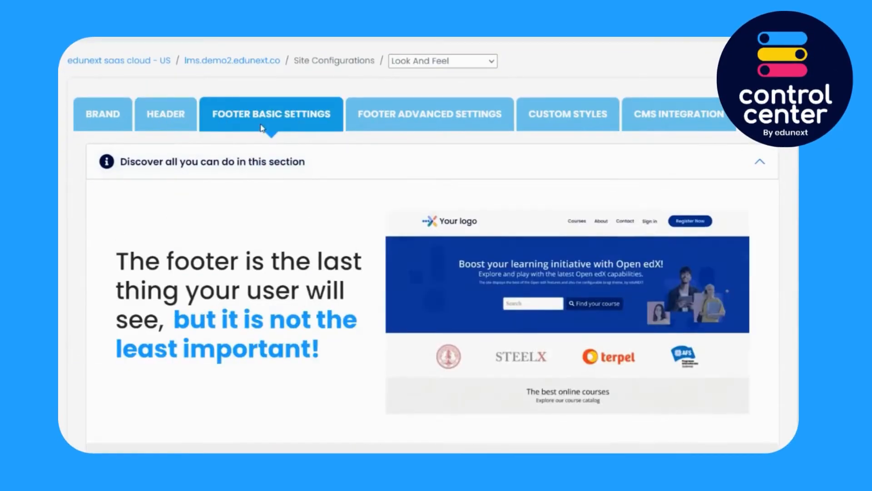